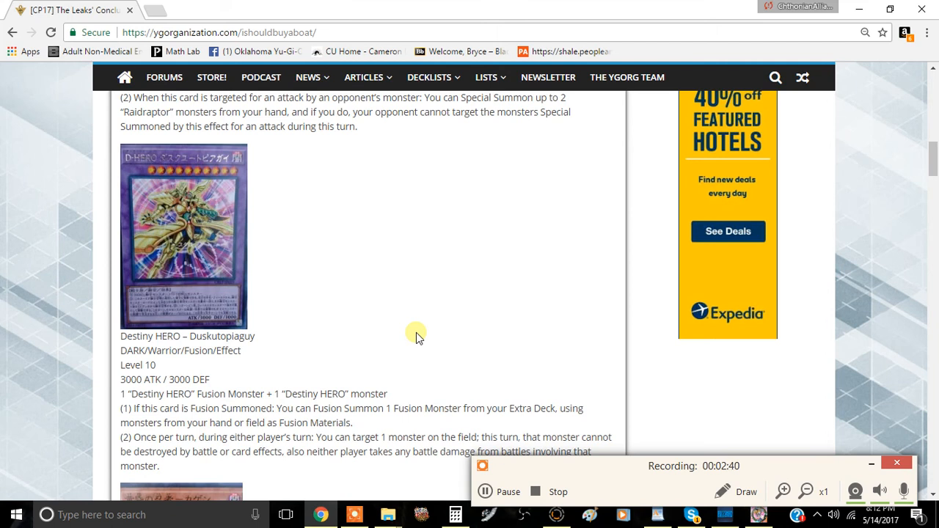
mouse_move(454, 429)
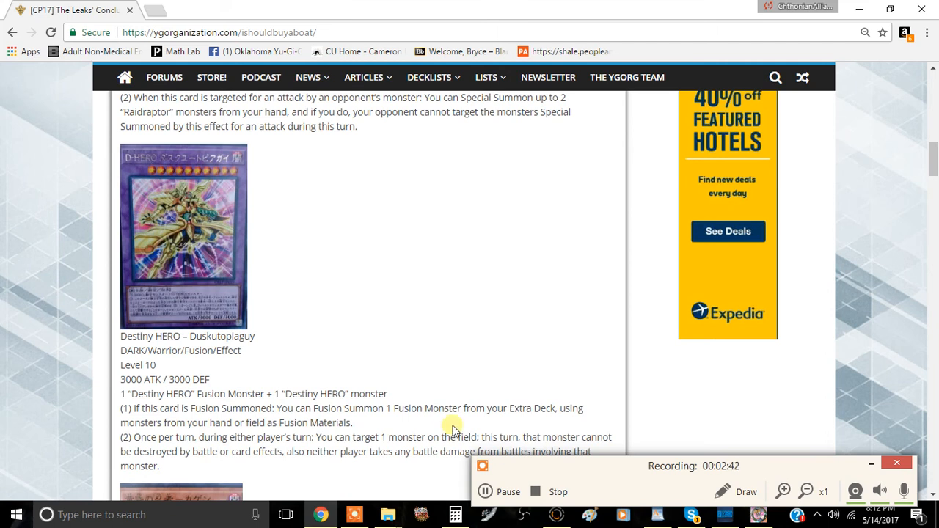